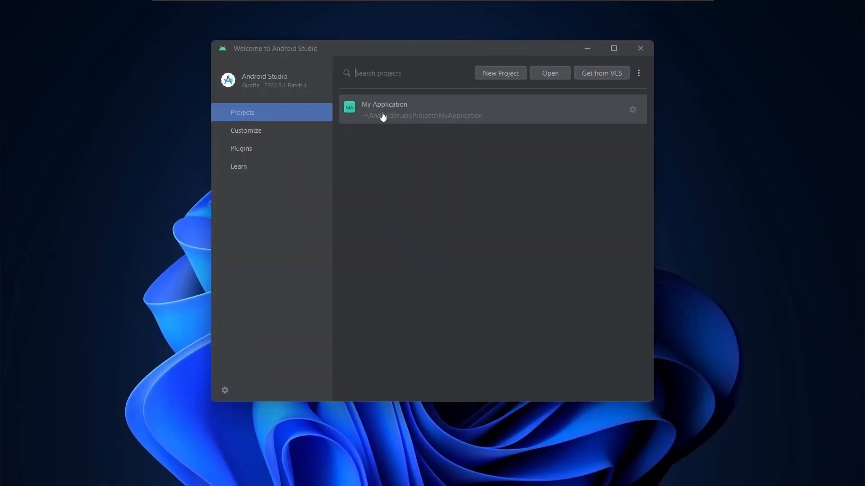
# Open the My Application project and start Generate Signed Bundle / APK
pyautogui.click(382, 18)
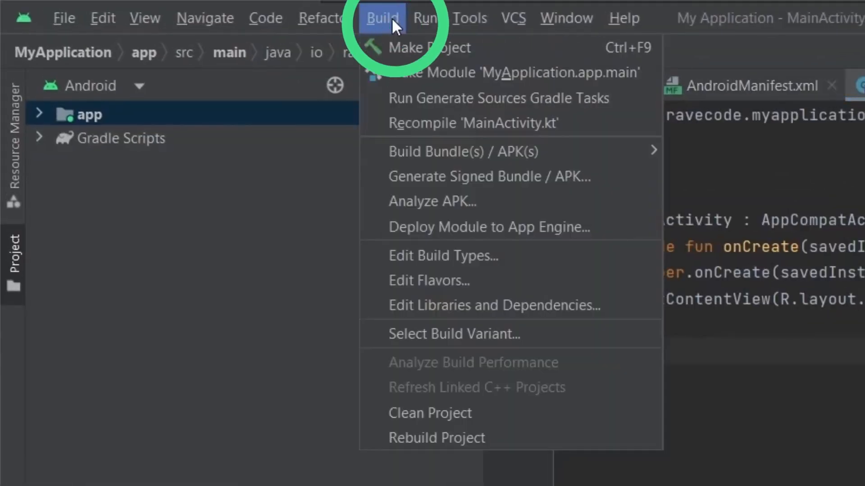
pyautogui.click(490, 176)
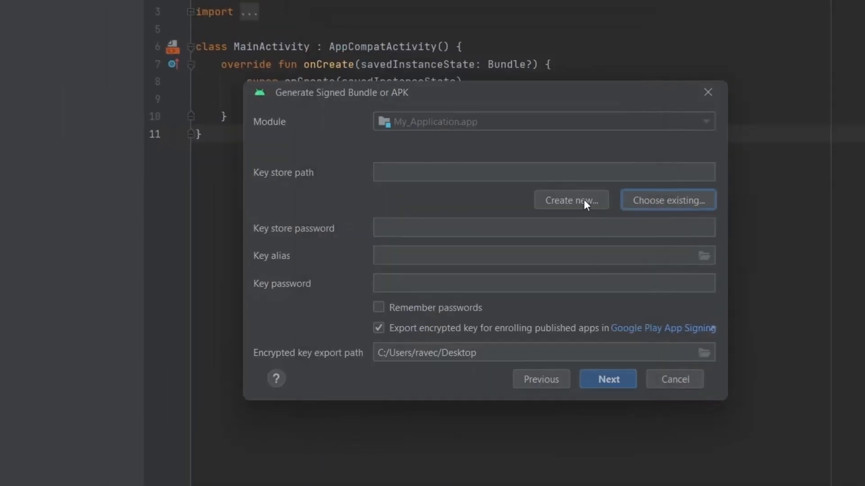
# Create a new keystore saved as ravecode-keystore.jks in the user folder
pyautogui.click(570, 200)
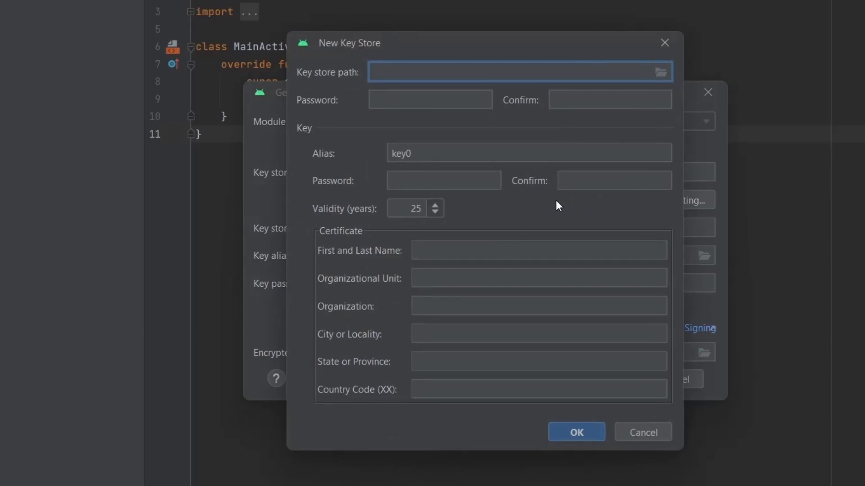
pyautogui.moveTo(652, 72)
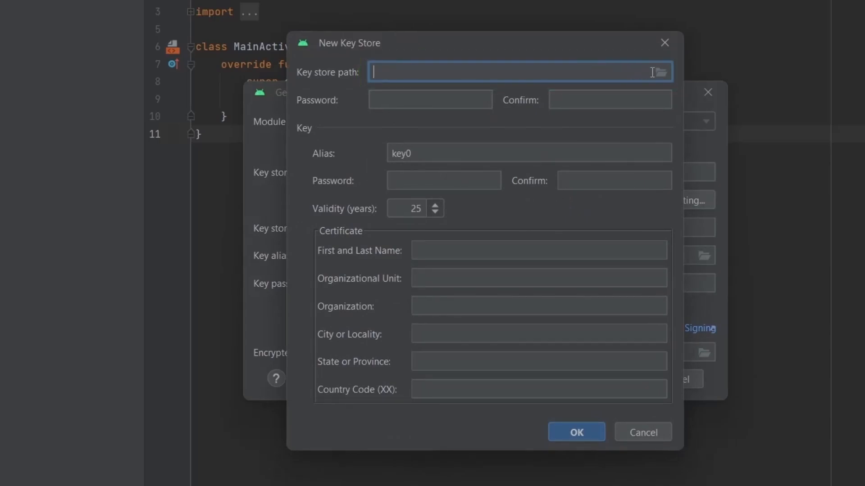
pyautogui.click(656, 72)
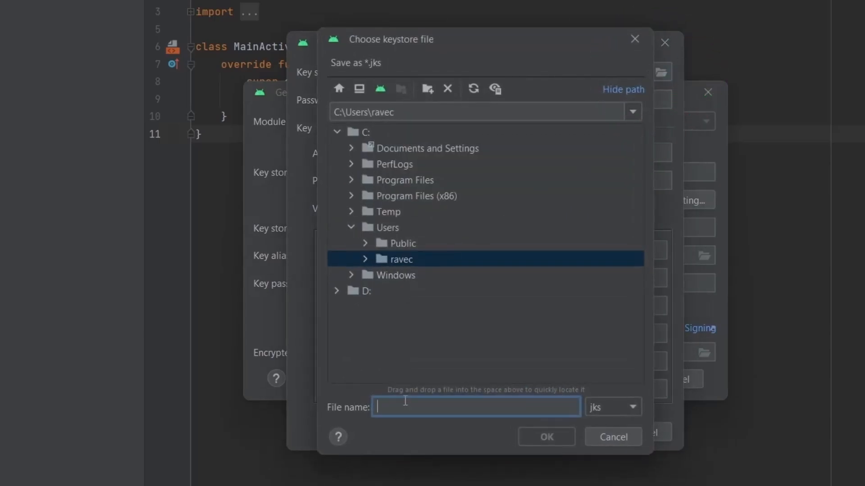
pyautogui.write('ravecode')
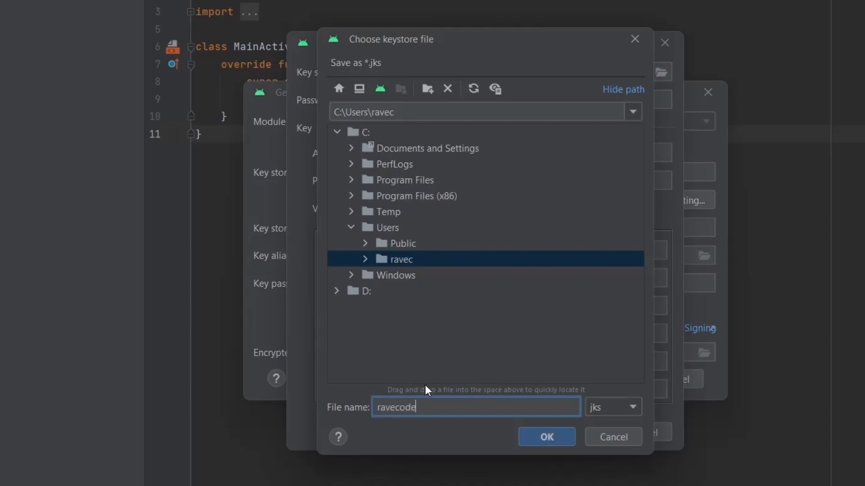
pyautogui.write('-keystore')
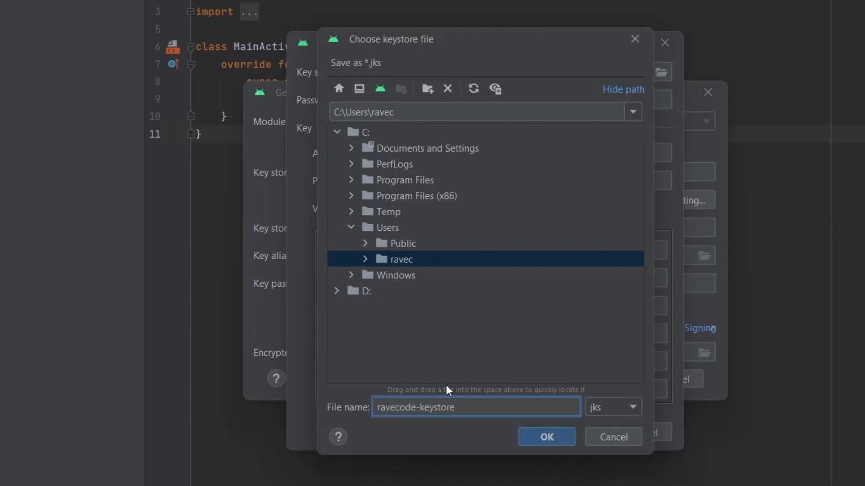
pyautogui.click(545, 436)
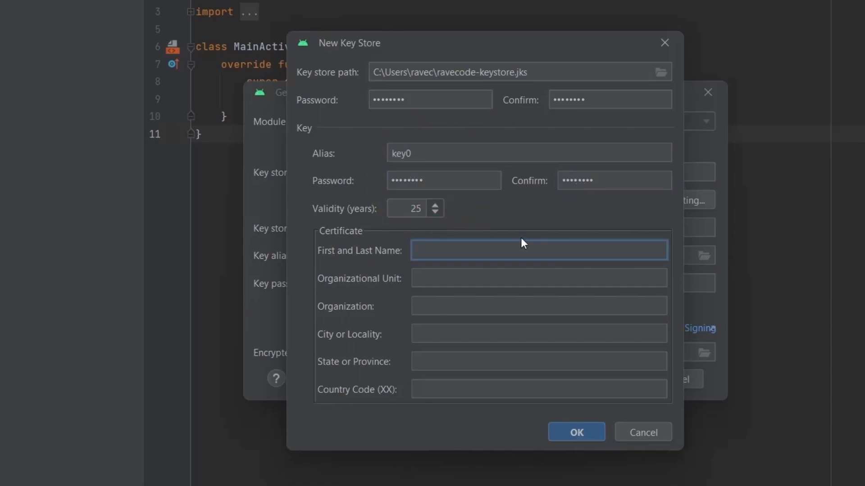
# Apply the new keystore with Remember passwords ticked and advance to build variants
pyautogui.click(576, 432)
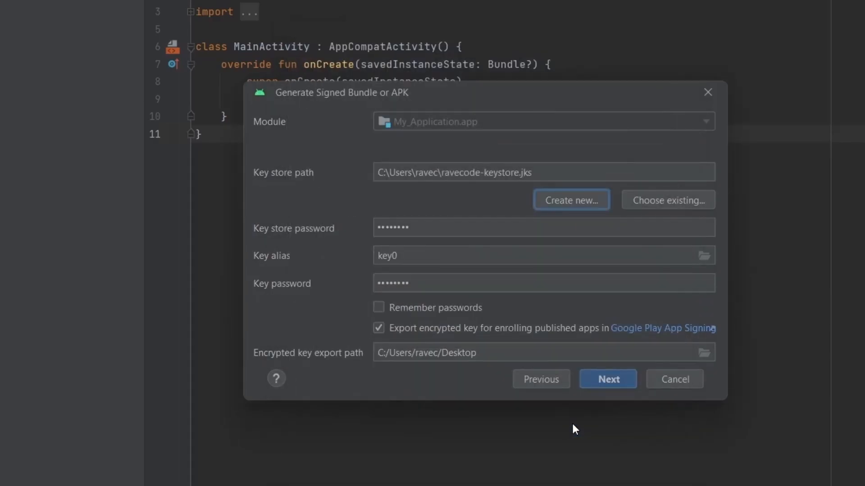
pyautogui.moveTo(389, 309)
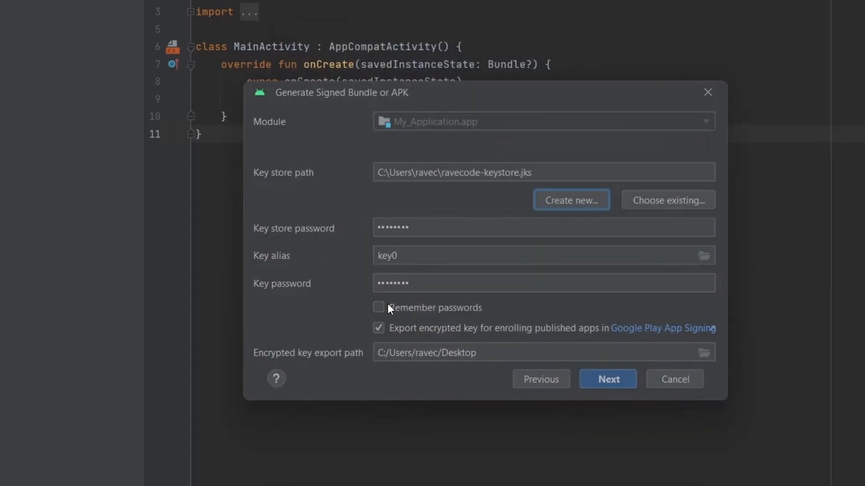
pyautogui.click(378, 308)
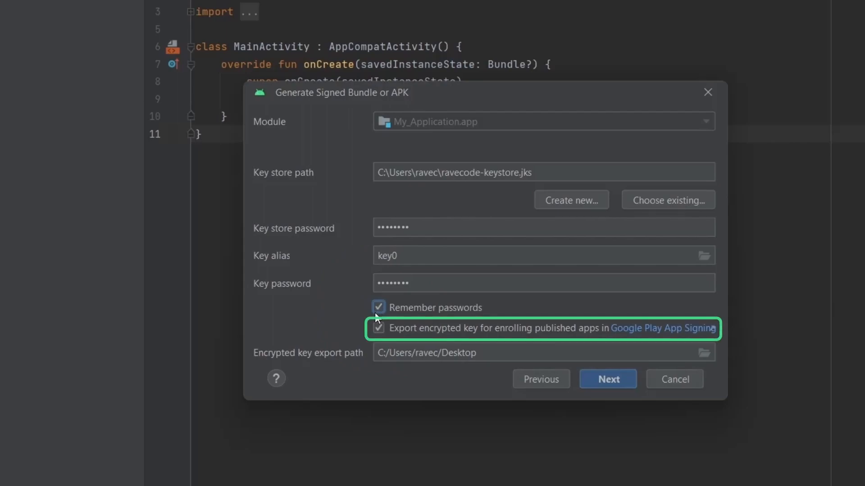
pyautogui.click(543, 354)
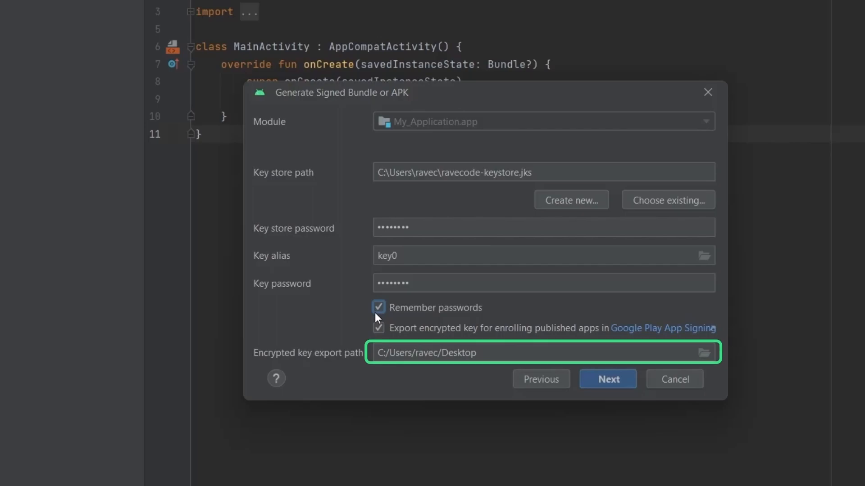
pyautogui.click(607, 379)
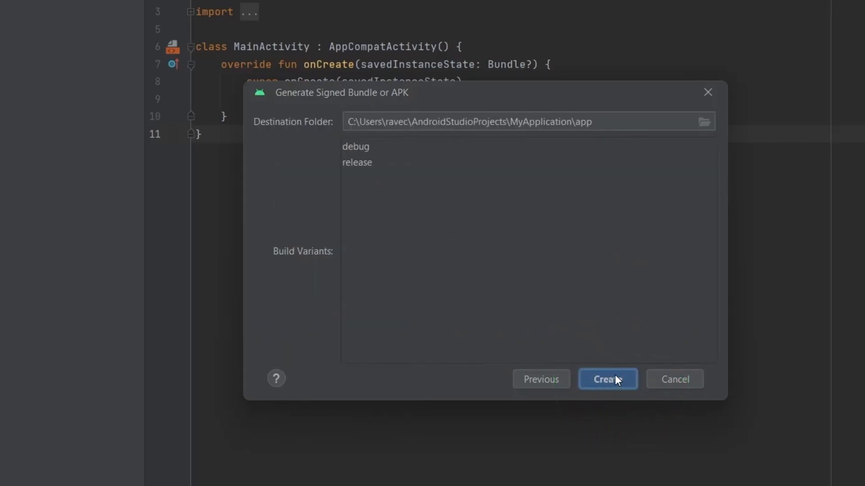
# Build the release variant bundle and locate app-release.aab in File Explorer
pyautogui.click(357, 162)
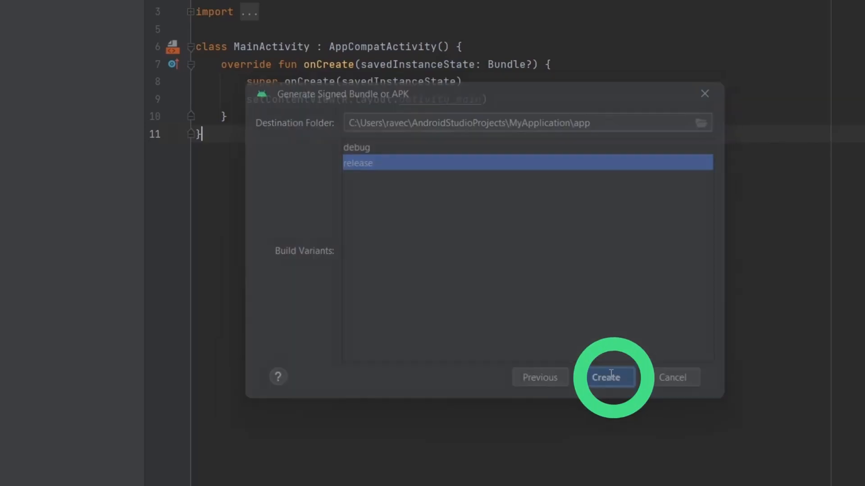
pyautogui.click(605, 377)
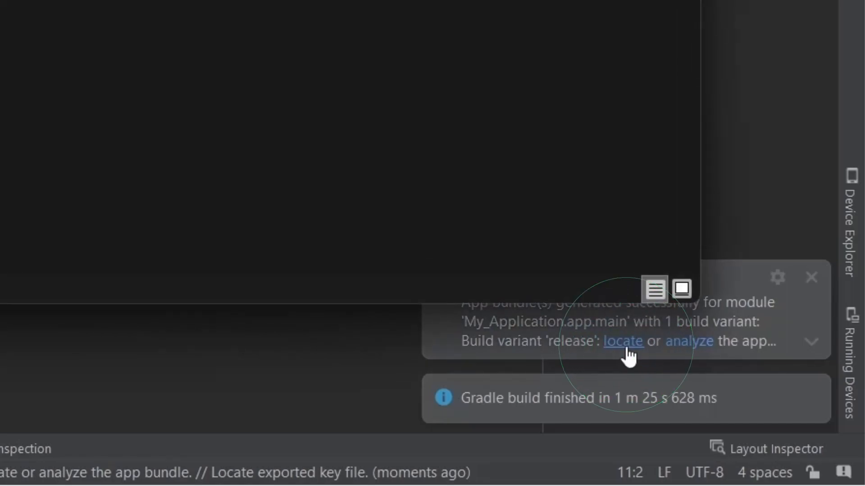
pyautogui.click(624, 341)
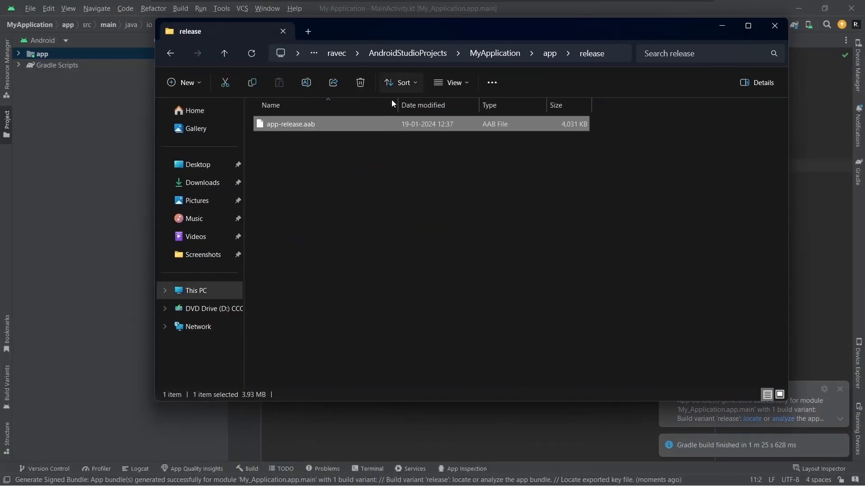